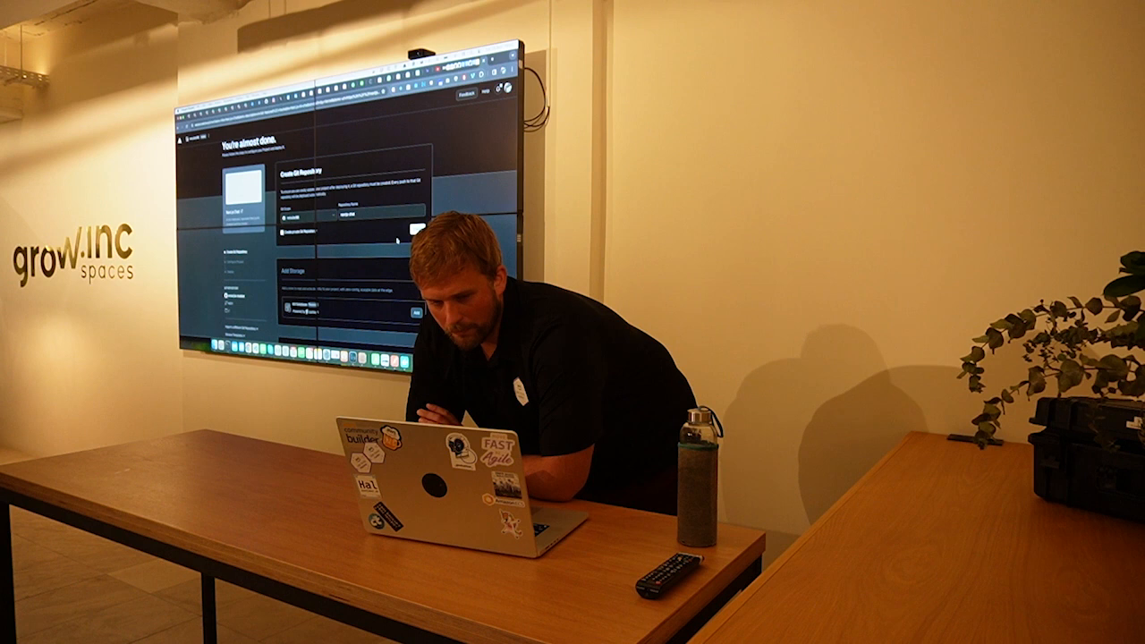
scroll("down", 3)
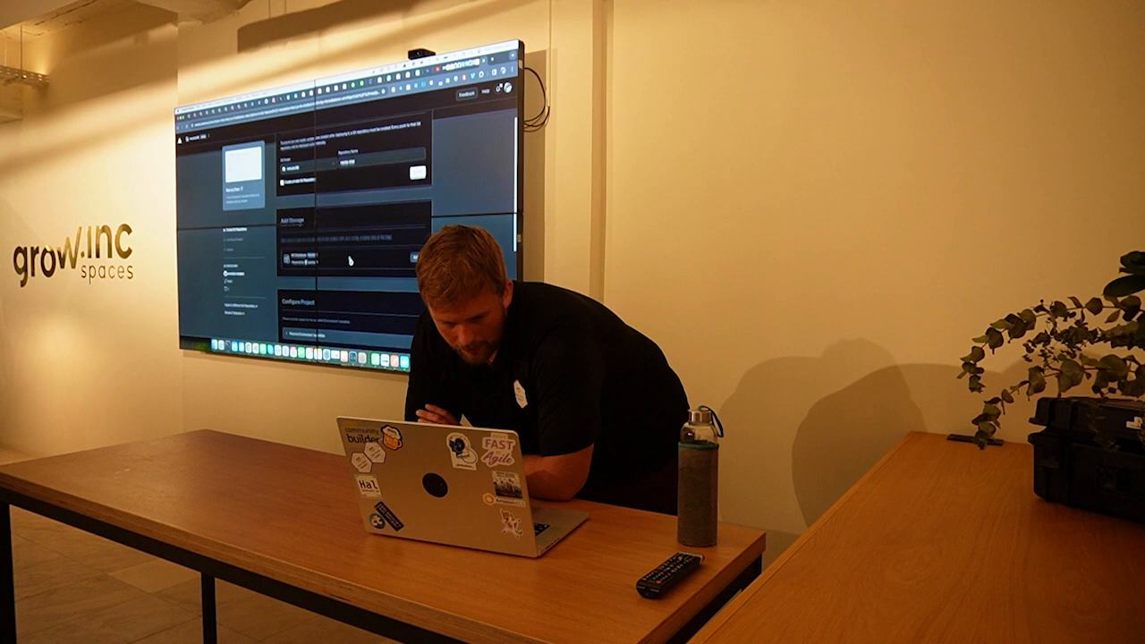